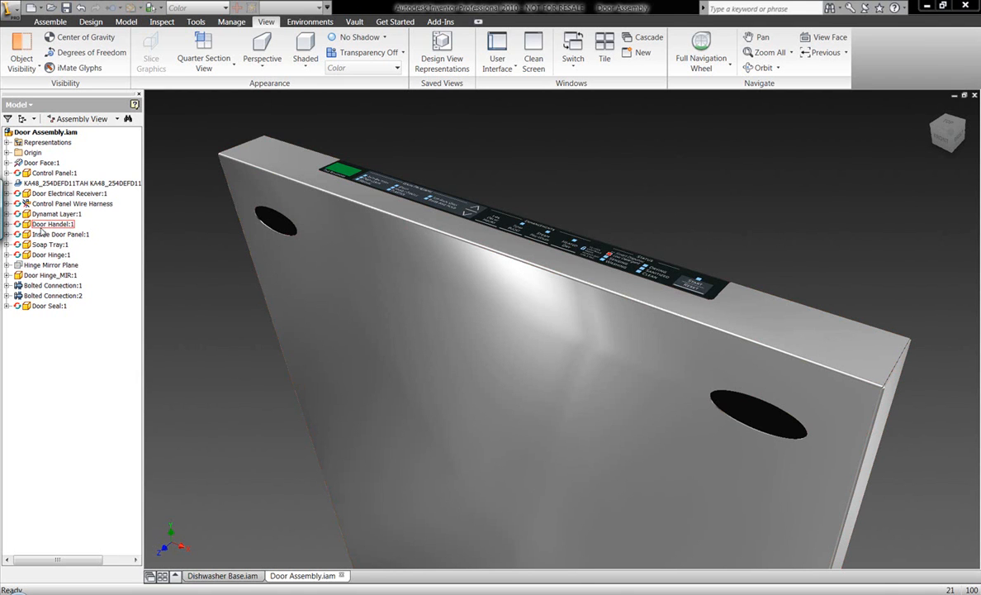
# Edit Door Handel:1 in place and bring up visibility options for its profile sketches
pyautogui.doubleClick(51, 224)
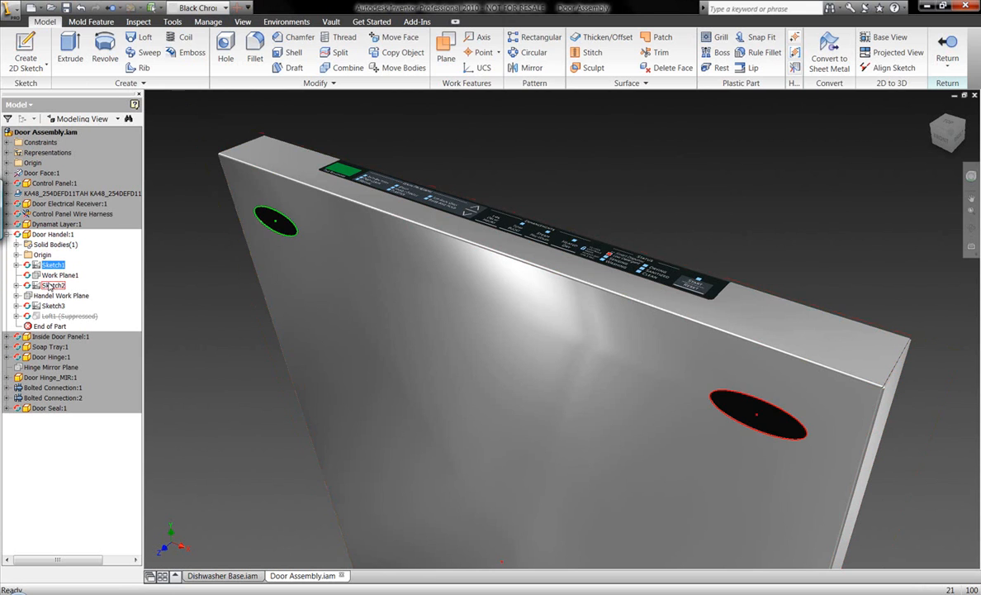
pyautogui.click(53, 305)
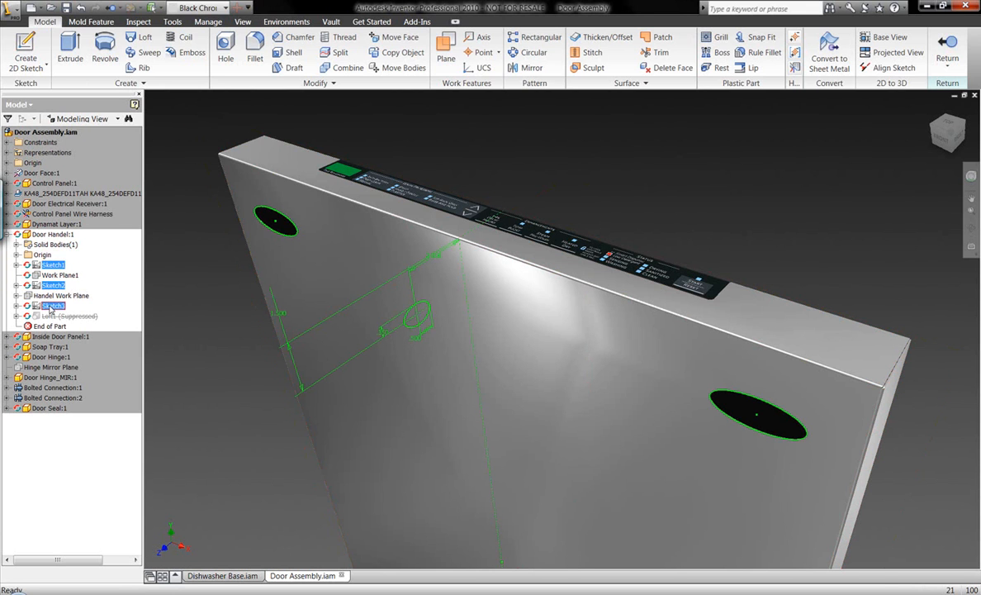
pyautogui.rightClick(53, 305)
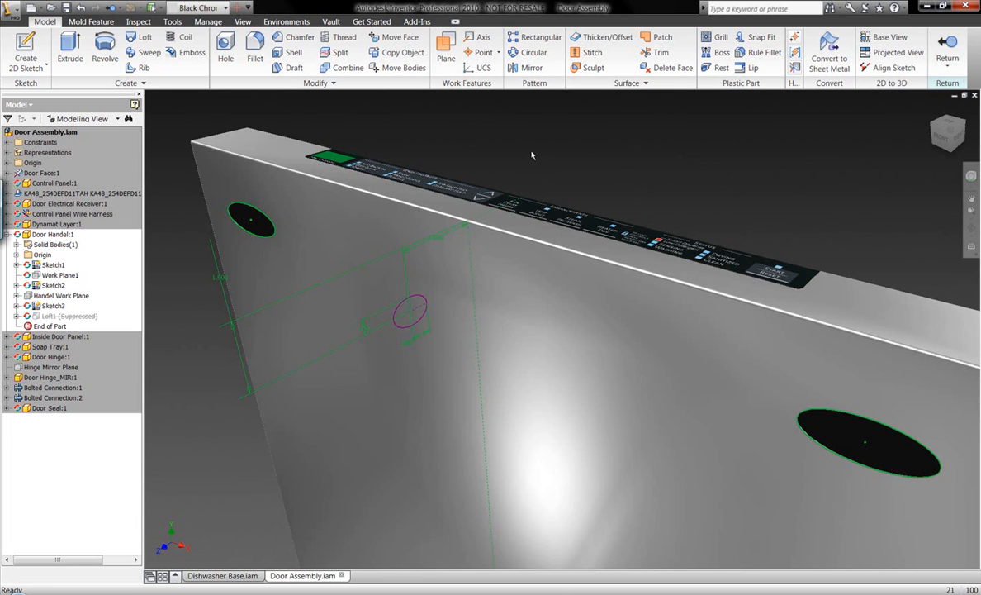
pyautogui.moveTo(139, 37)
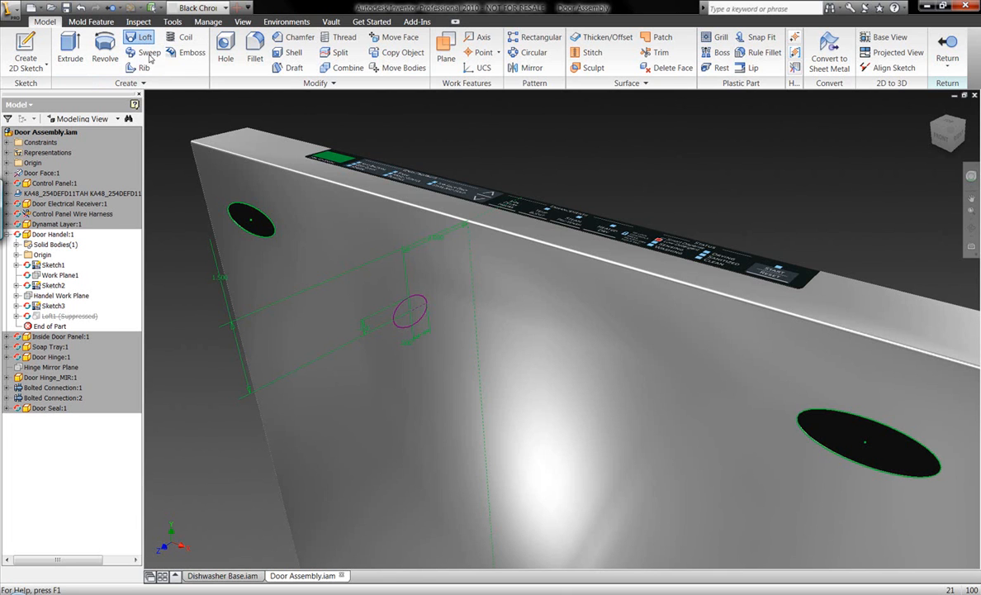
# Start a loft, move its dialog aside, and pick Sketch1, Sketch3 and Sketch2 as sections
pyautogui.click(139, 36)
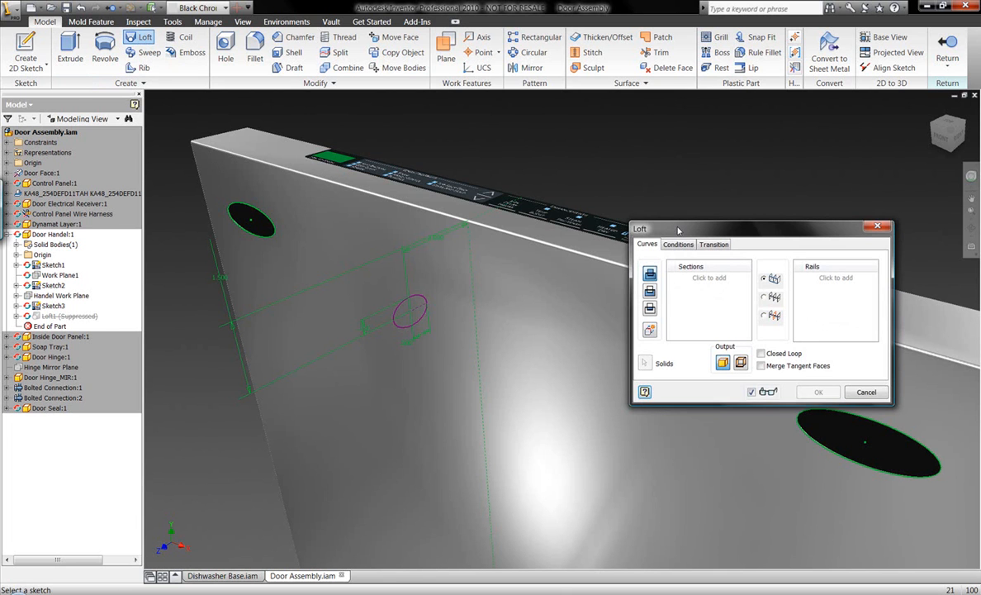
pyautogui.moveTo(677, 229); pyautogui.dragTo(202, 110)
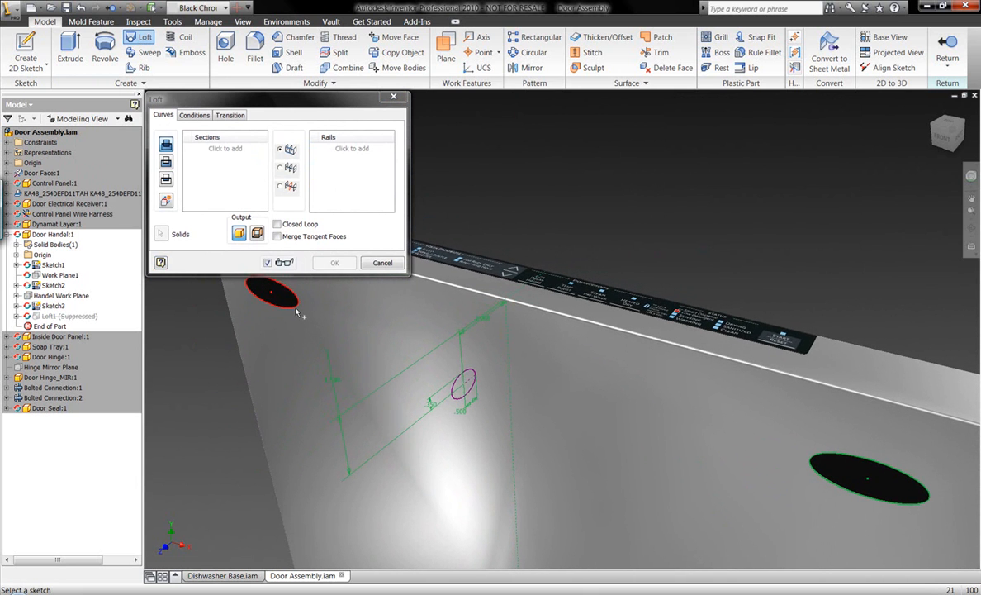
pyautogui.click(272, 295)
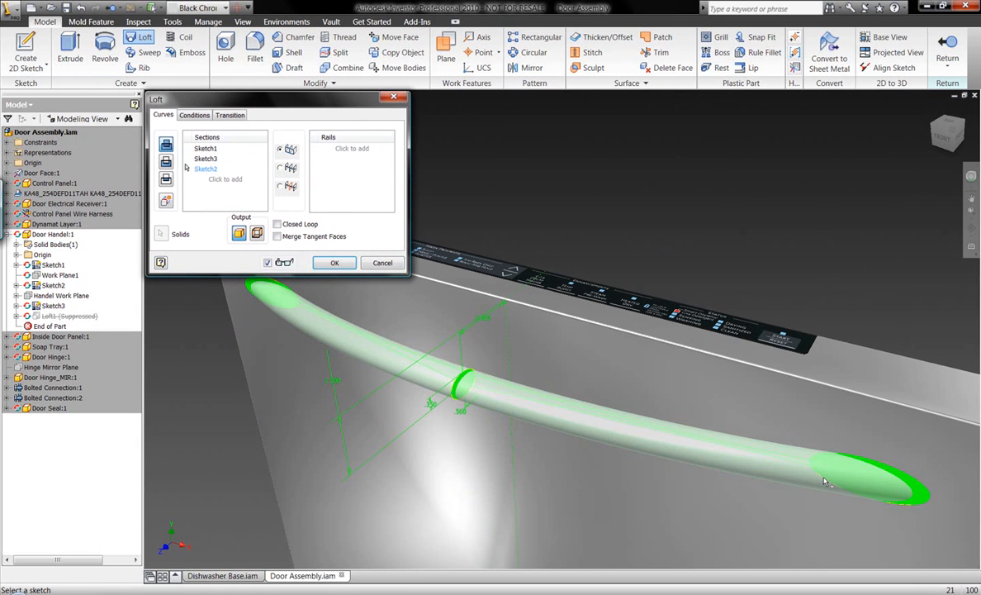
pyautogui.moveTo(601, 374)
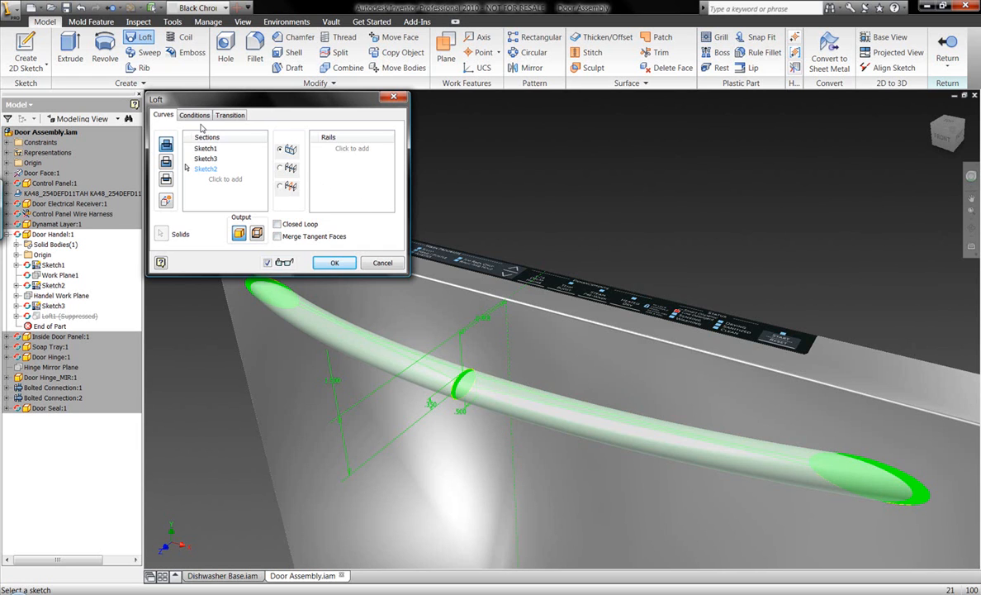
# Apply a Direction Condition to the Sketch1 end on the loft's Conditions tab
pyautogui.click(194, 115)
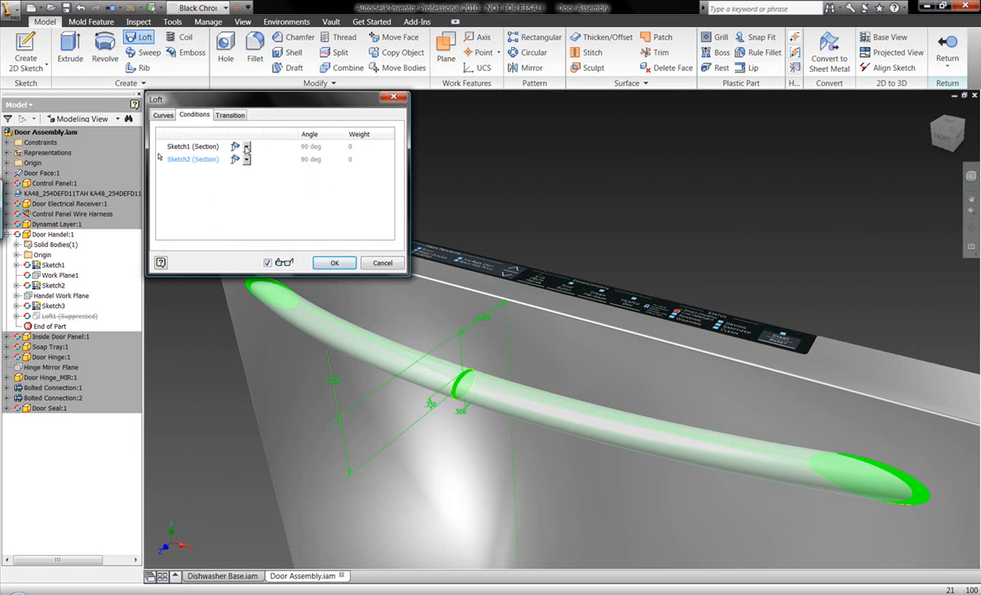
pyautogui.click(246, 146)
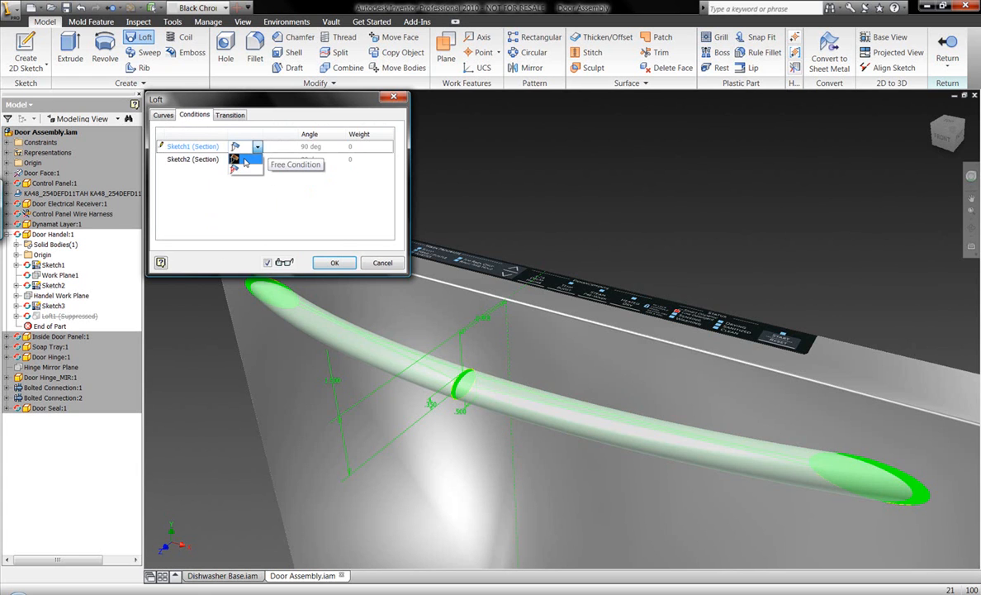
pyautogui.click(256, 146)
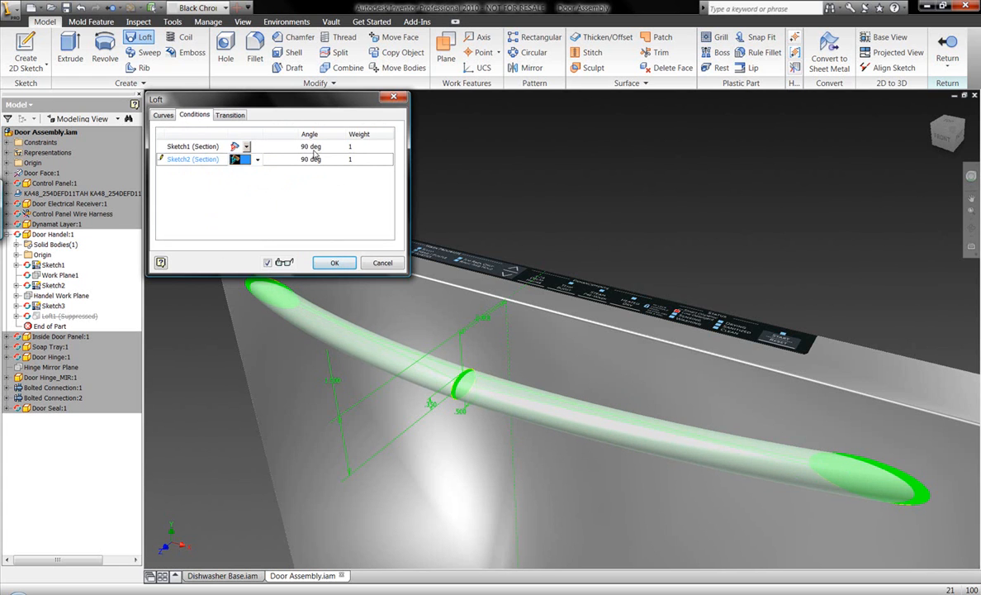
# Enter 90-degree angles and weight 10 for both the Sketch1 and Sketch2 ends
pyautogui.click(371, 147)
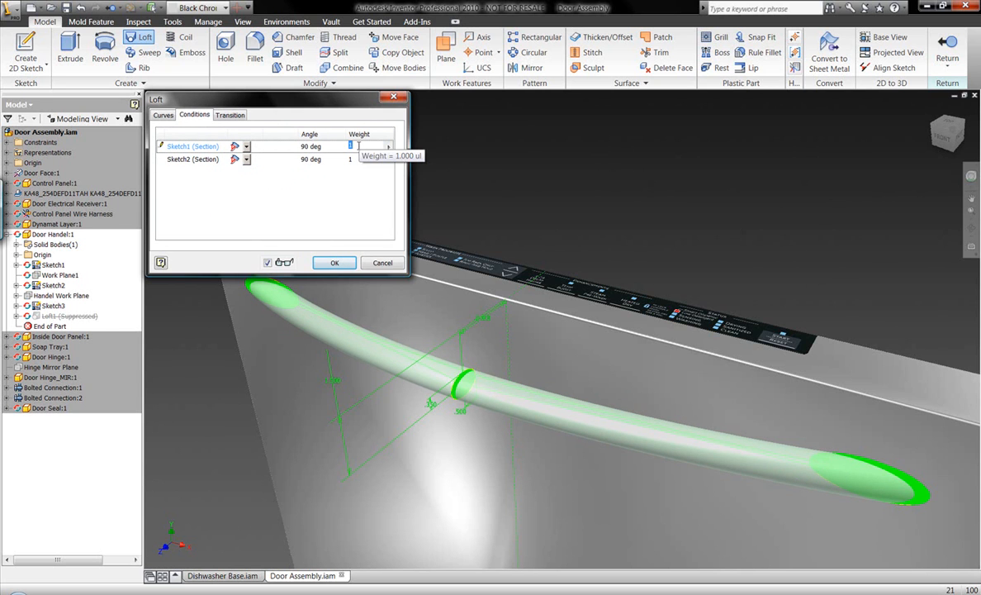
pyautogui.write('3')
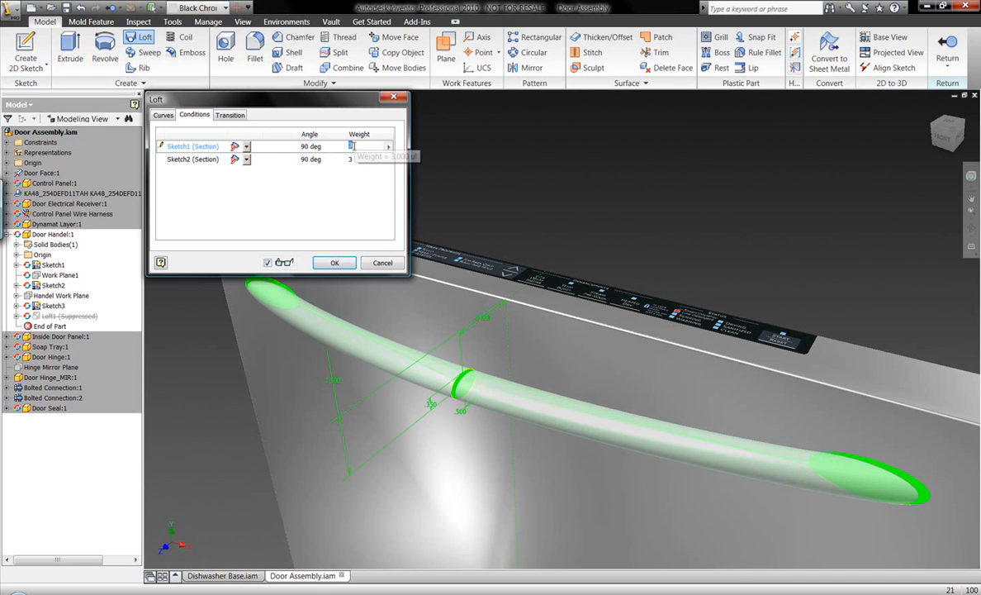
pyautogui.write('10')
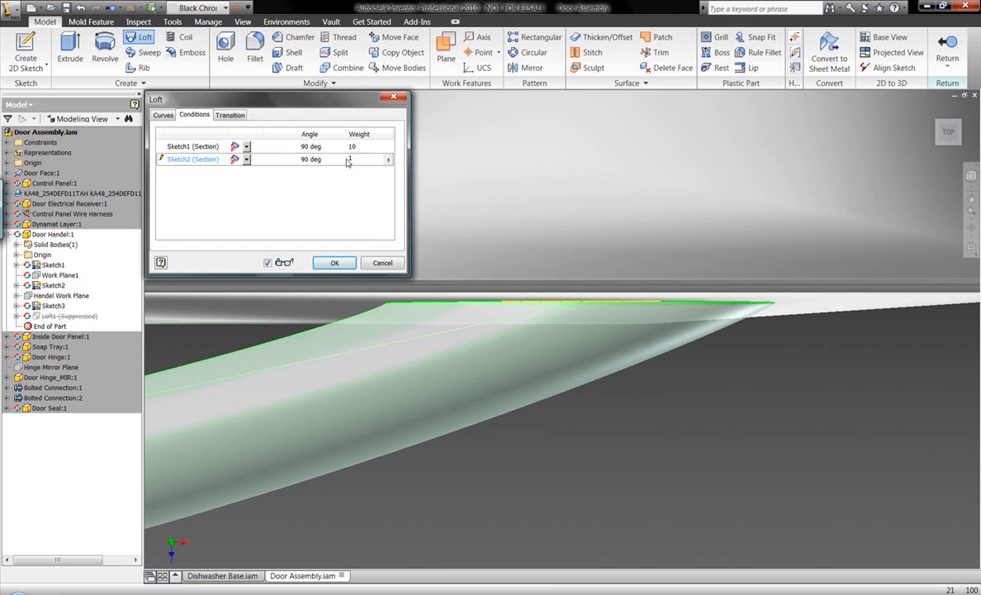
pyautogui.write('100')
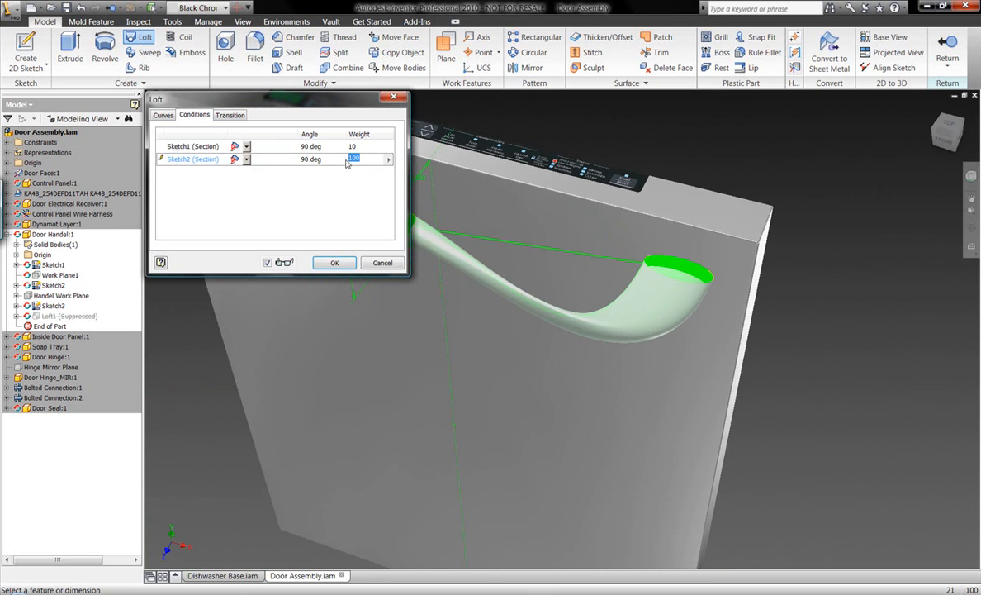
pyautogui.write('10')
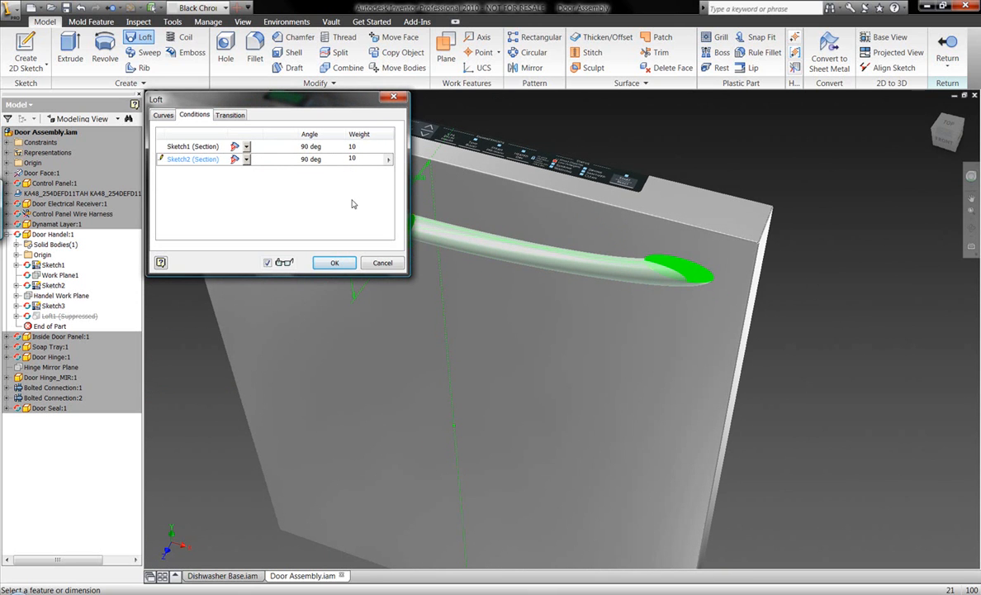
pyautogui.click(334, 263)
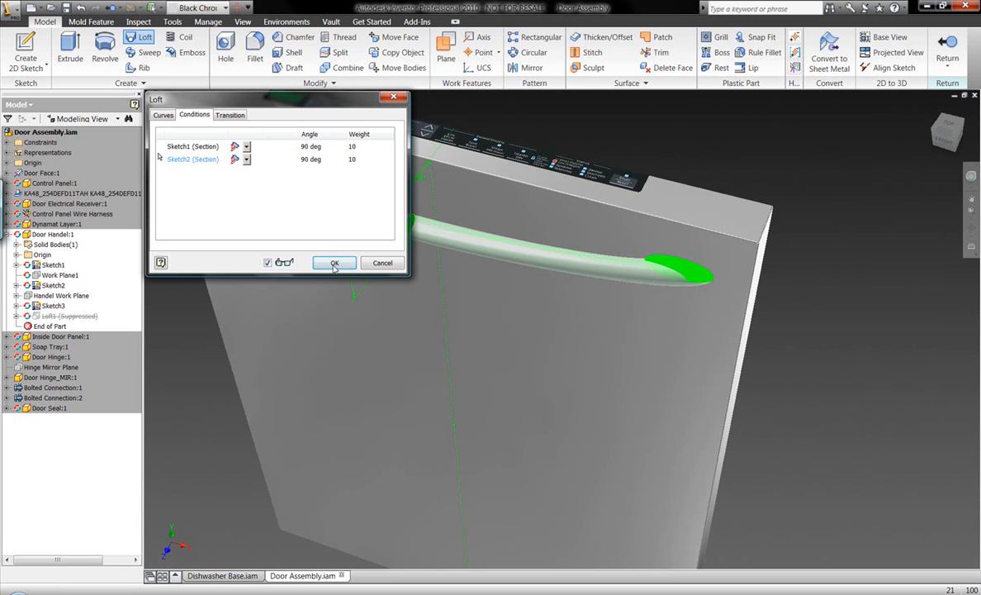
# Create the loft as Loft2, then turn off visibility of its profile sketches
pyautogui.click(334, 262)
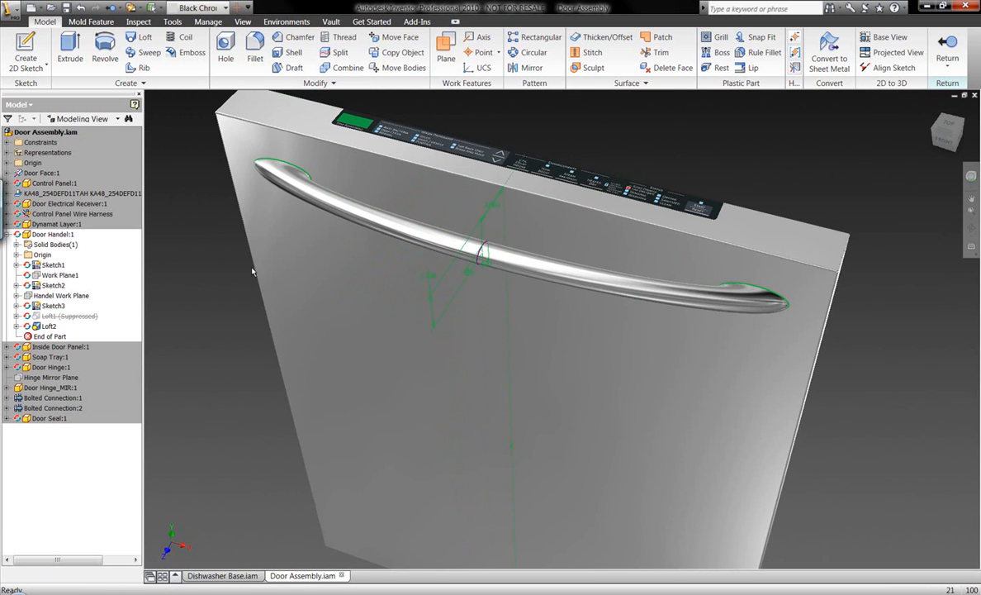
pyautogui.click(53, 304)
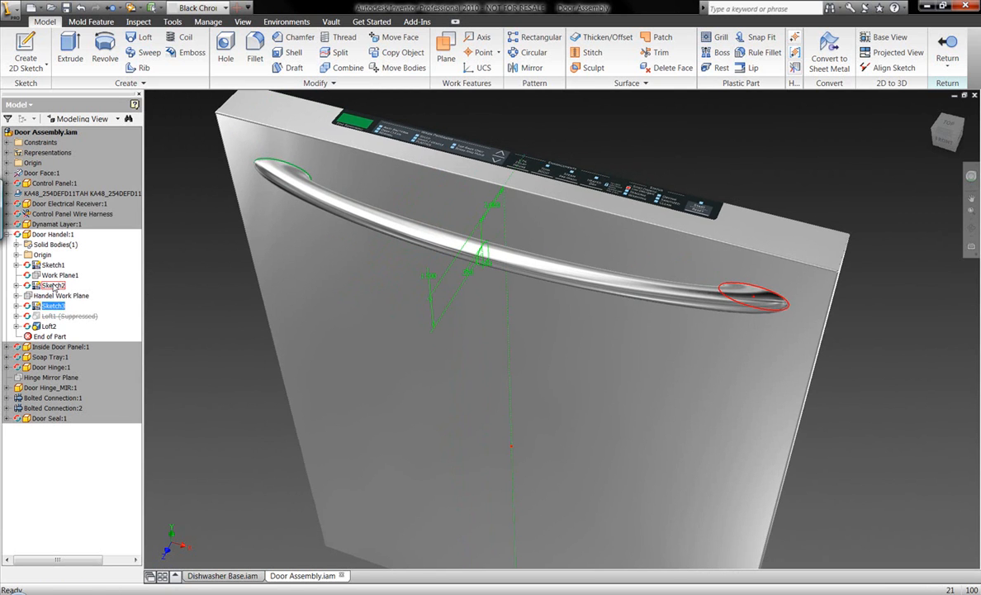
pyautogui.rightClick(51, 264)
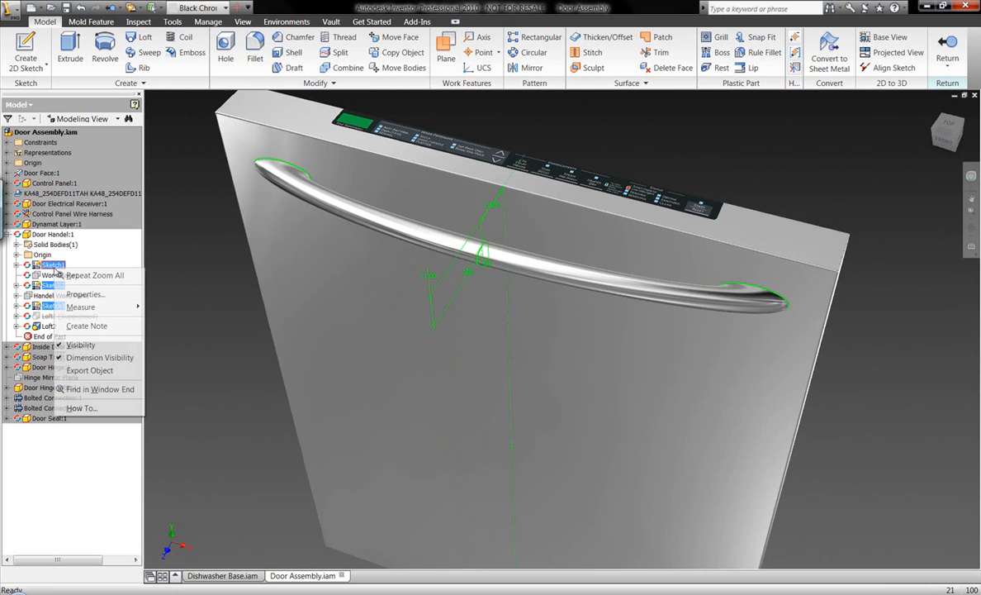
pyautogui.click(80, 344)
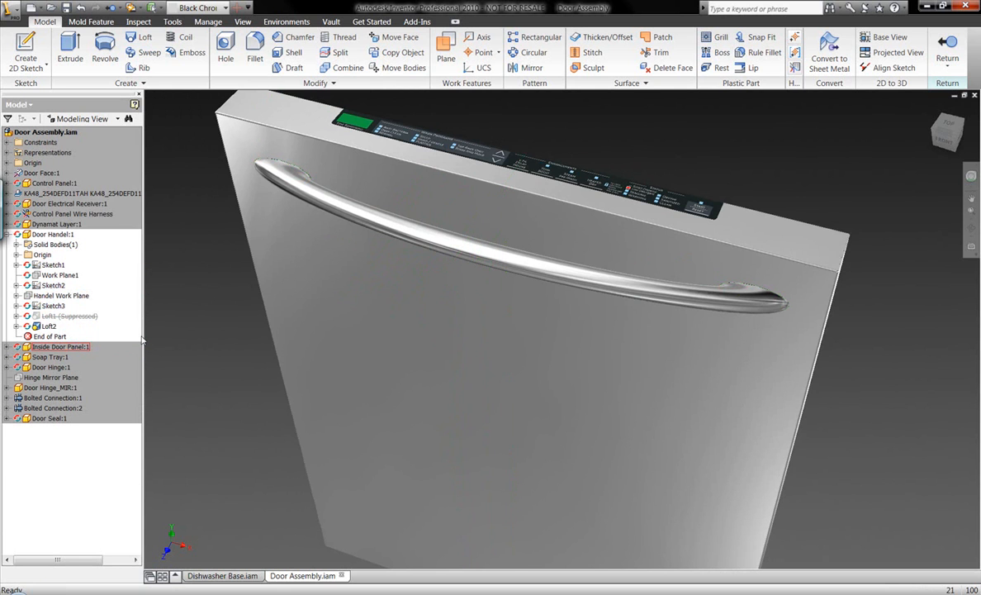
pyautogui.moveTo(273, 313)
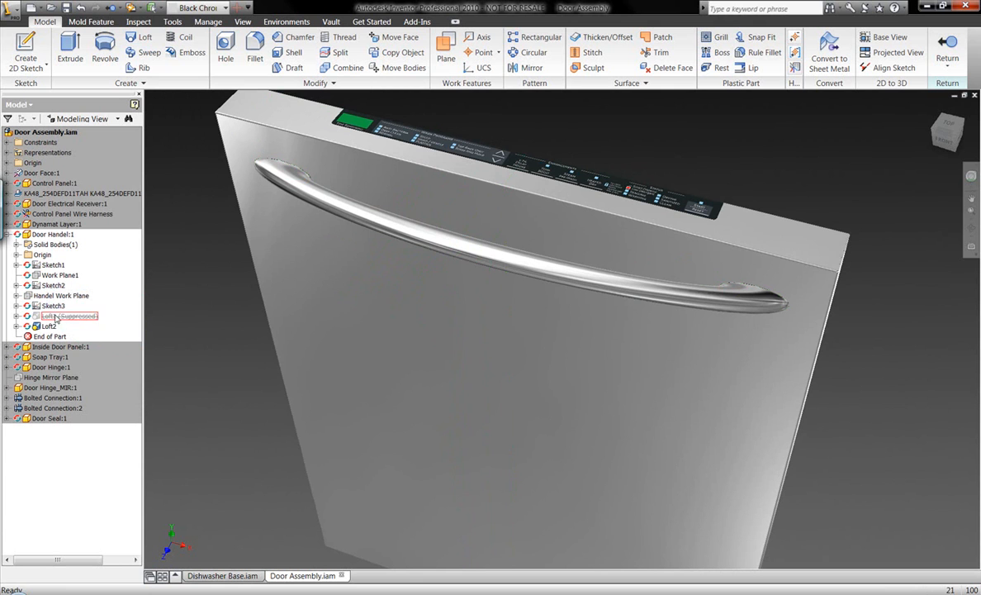
# Open Sketch3, the middle handle profile, for editing
pyautogui.rightClick(53, 305)
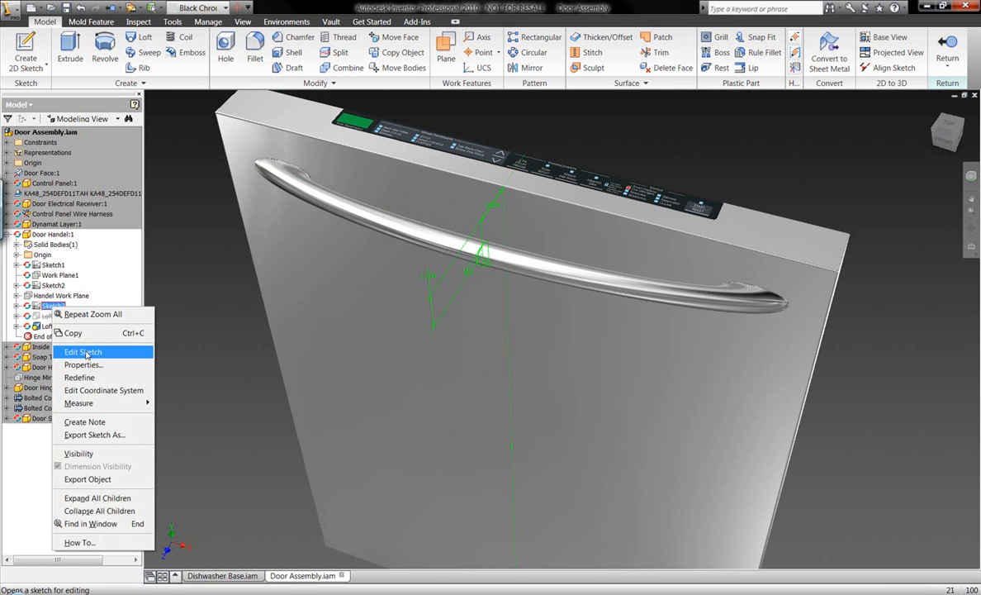
pyautogui.click(83, 351)
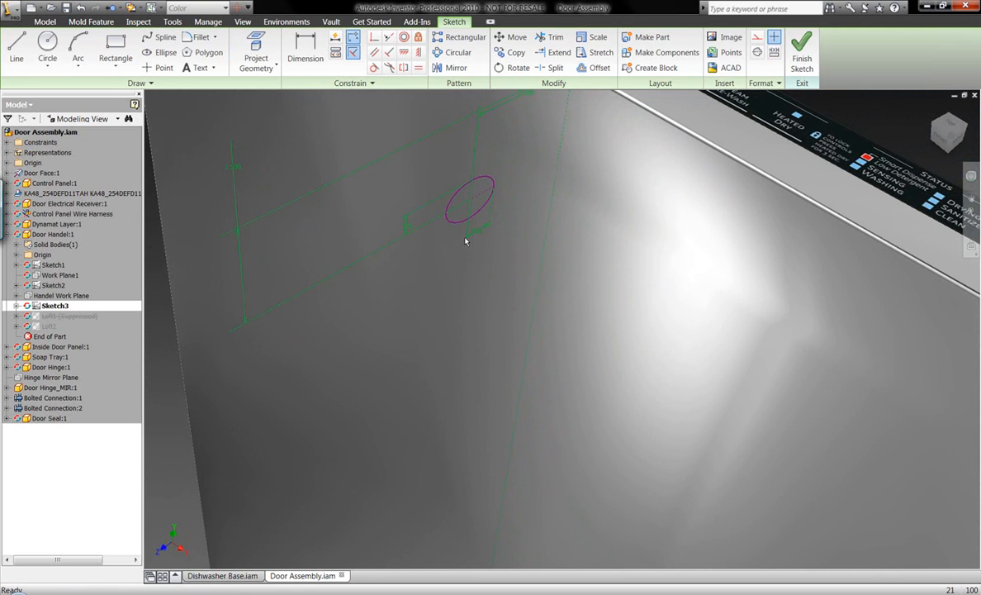
pyautogui.click(479, 228)
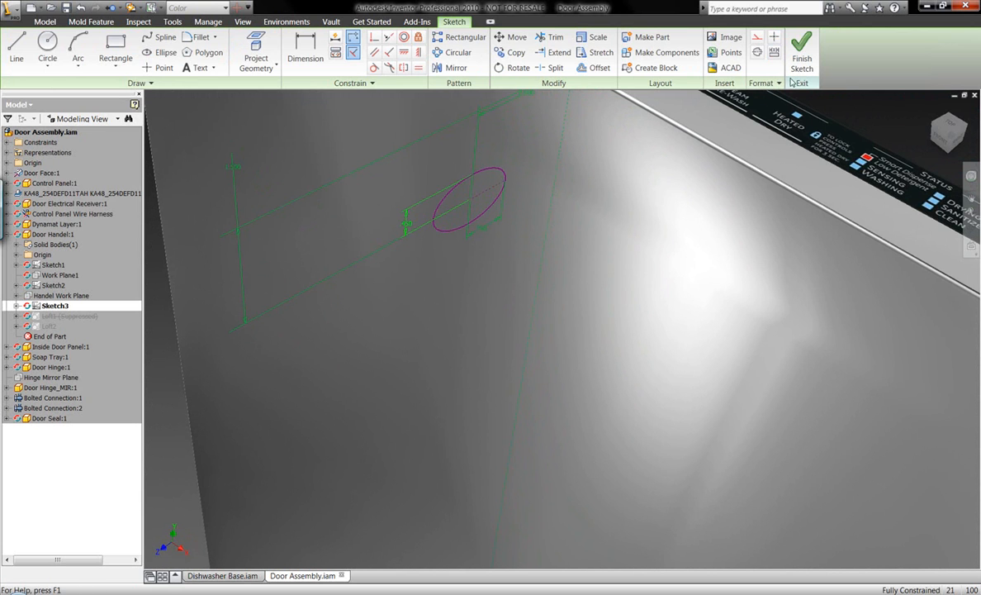
pyautogui.click(800, 52)
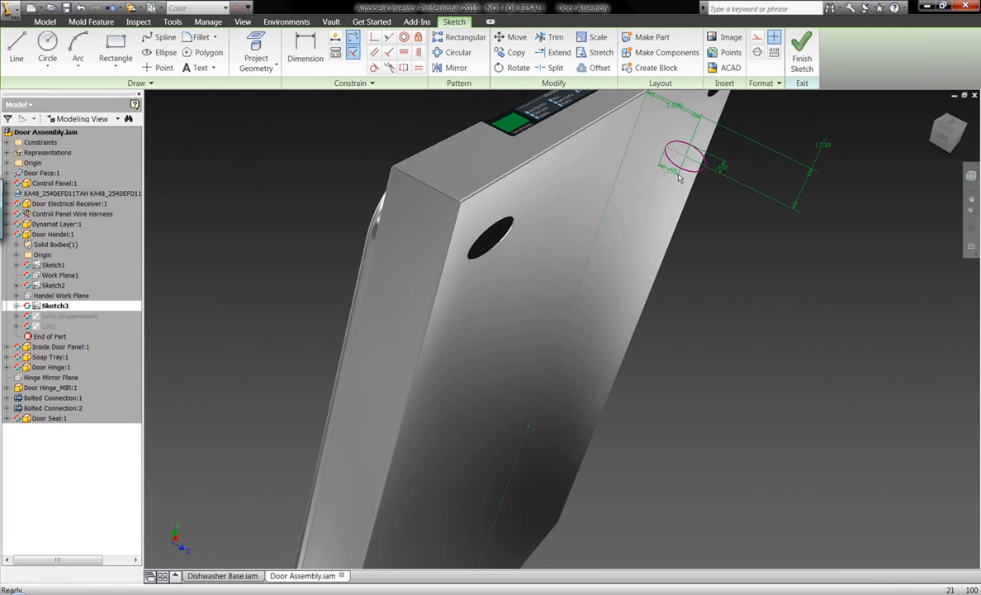
# Reduce the 0.75 in ellipse dimension, finish the sketch, and pan to the reshaped handle
pyautogui.doubleClick(673, 169)
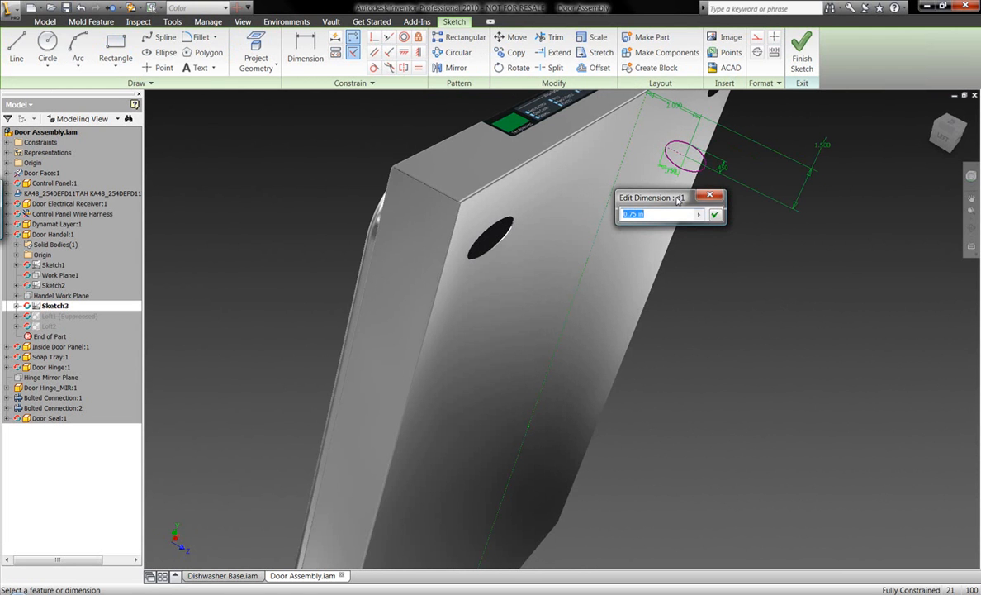
pyautogui.click(714, 214)
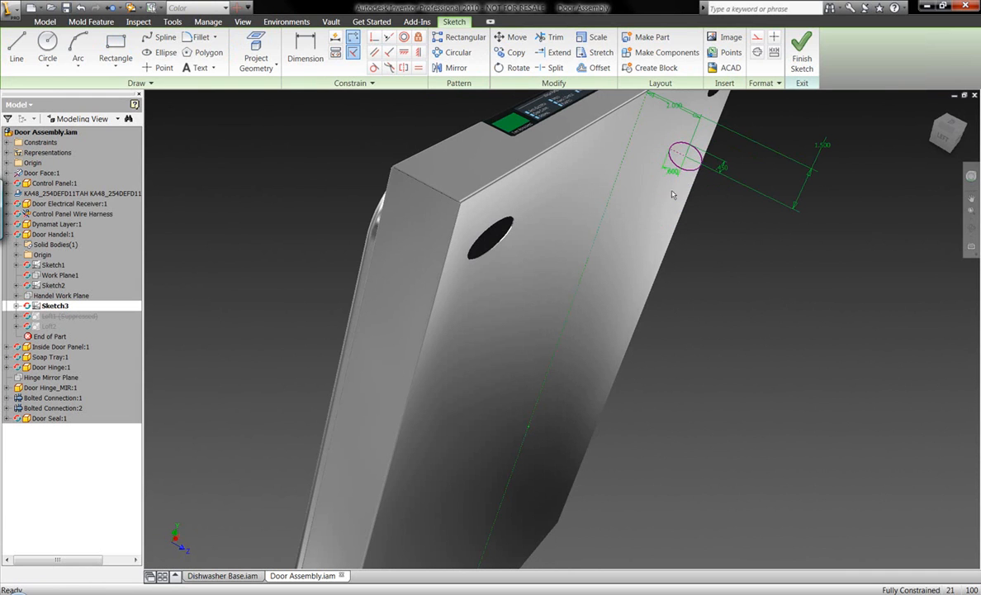
pyautogui.doubleClick(720, 168)
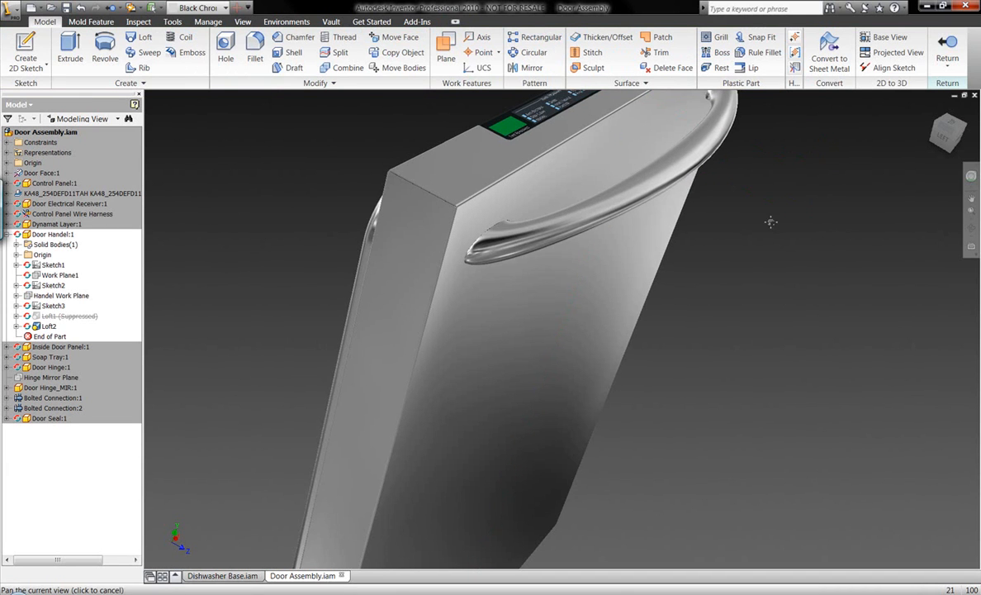
pyautogui.moveTo(770, 221); pyautogui.dragTo(724, 258)
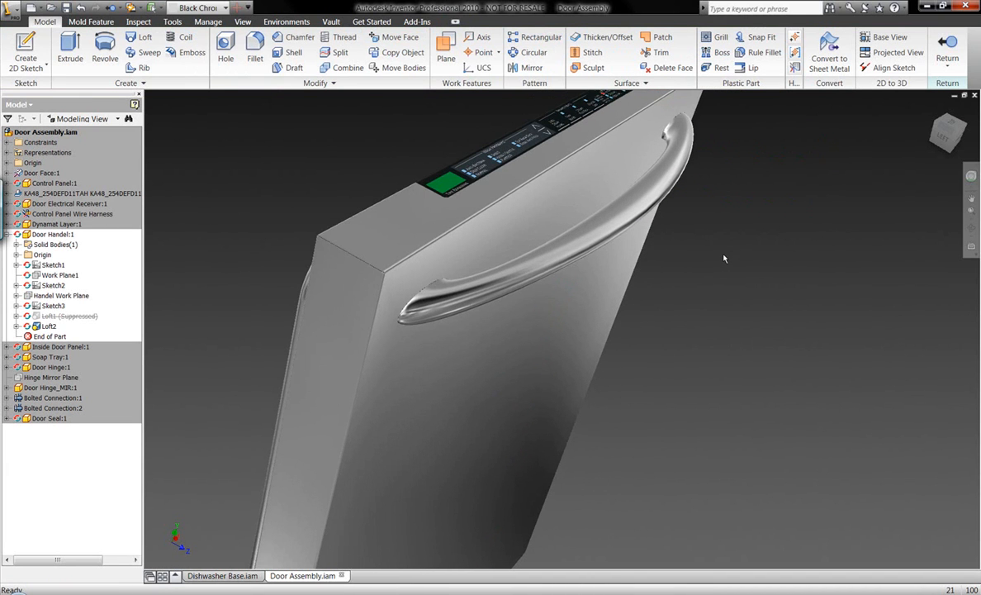